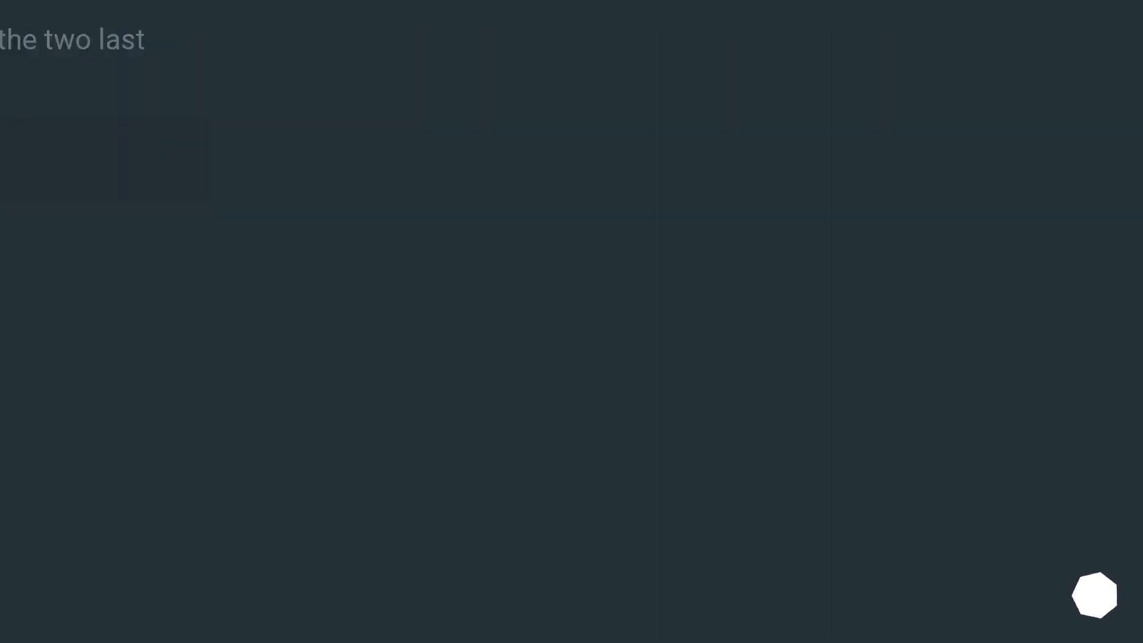
# Advance to the slide on deleting the anaconda directory and removing it from PATH in the shell profile.
pyautogui.click(1095, 593)
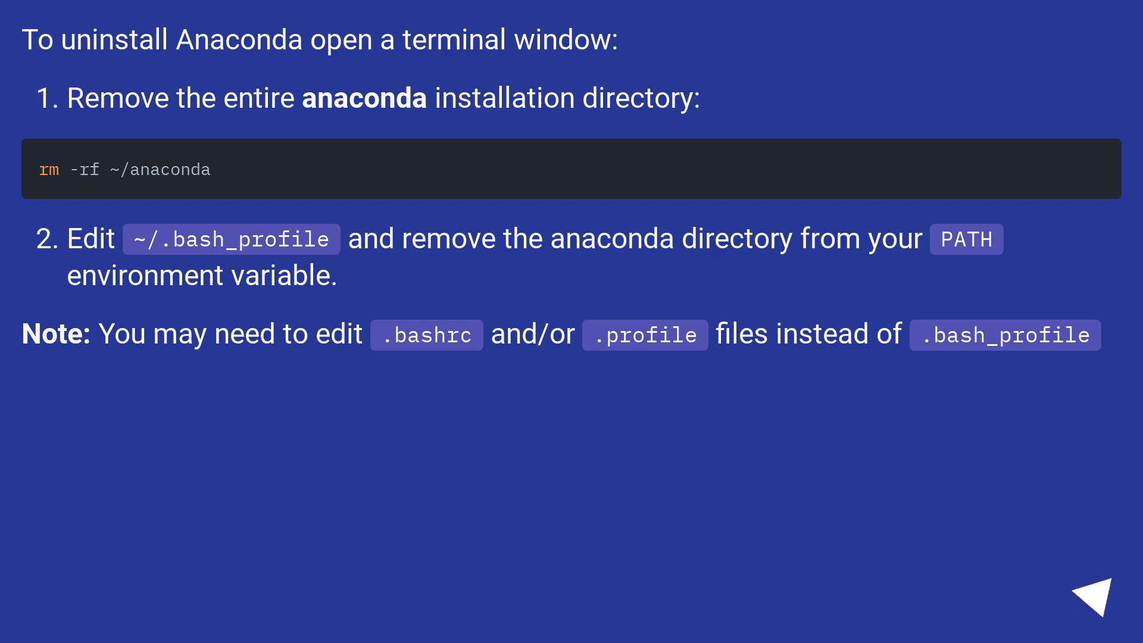
pyautogui.click(1102, 591)
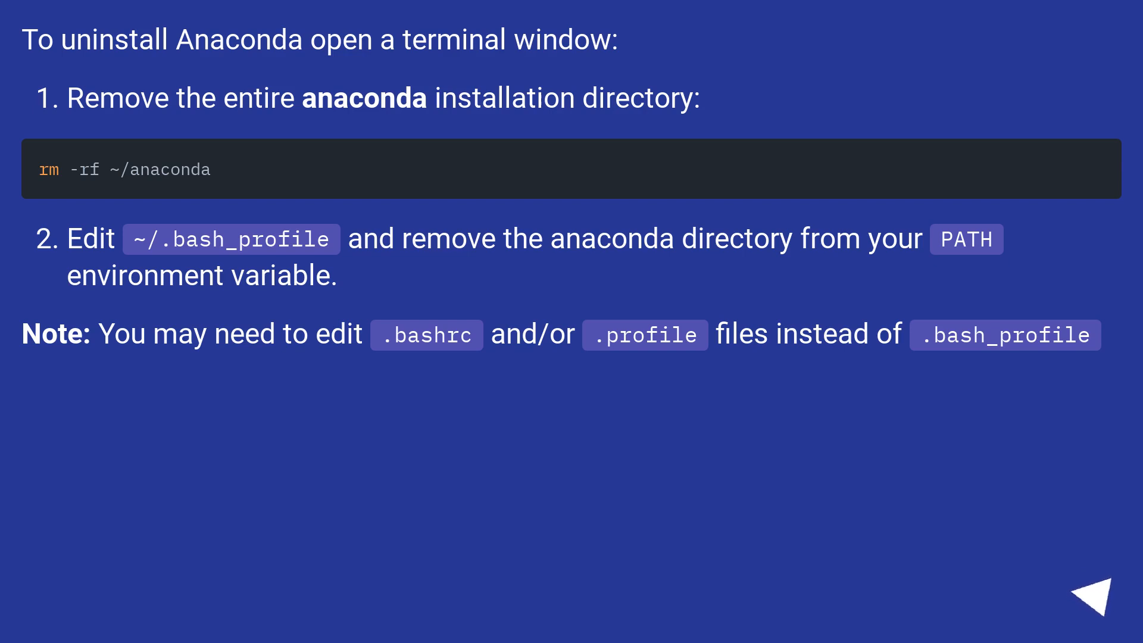
pyautogui.click(1100, 591)
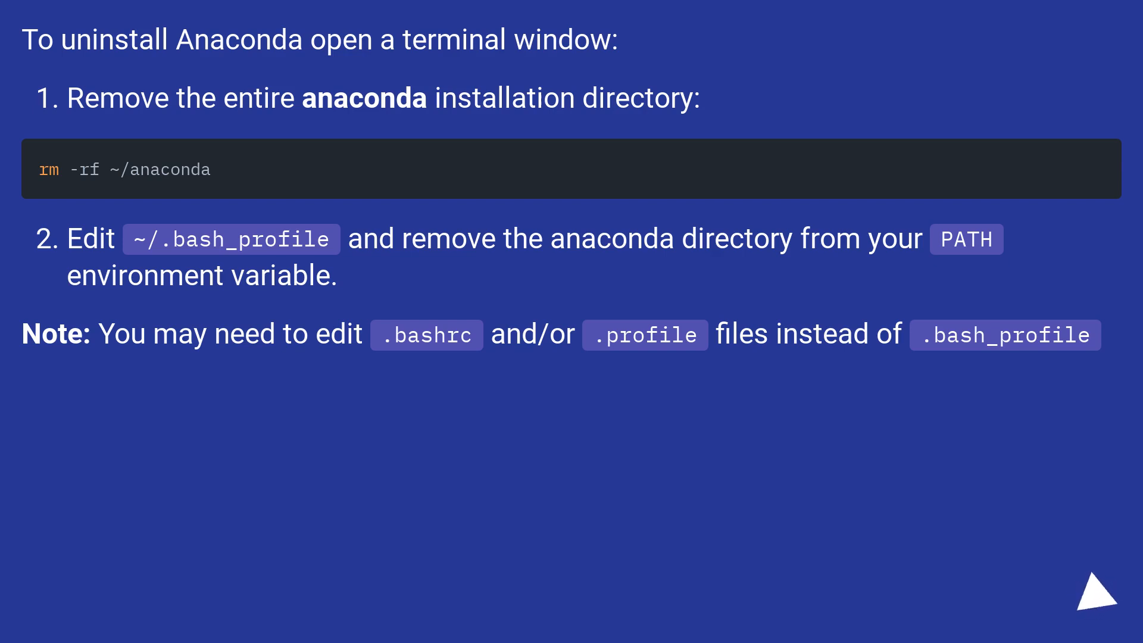
# Advance past the rm -rf ~/.condarc ~/.conda ~/.continuum step to the note on ~/opt/anaconda3 and the uninstall docs URL.
pyautogui.click(1091, 591)
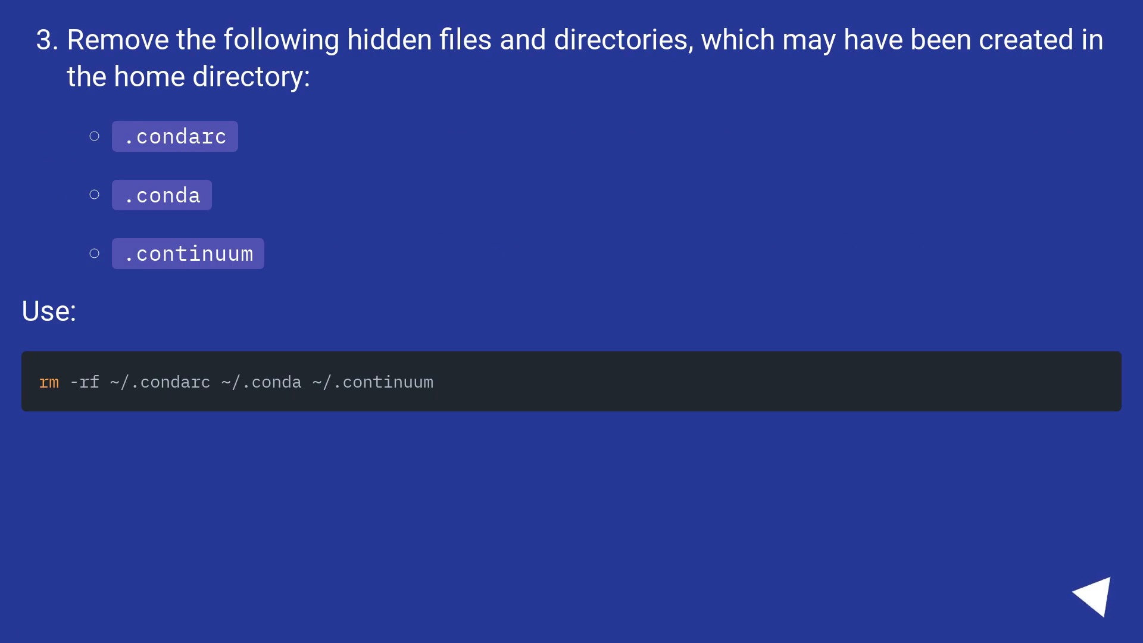
pyautogui.click(1102, 596)
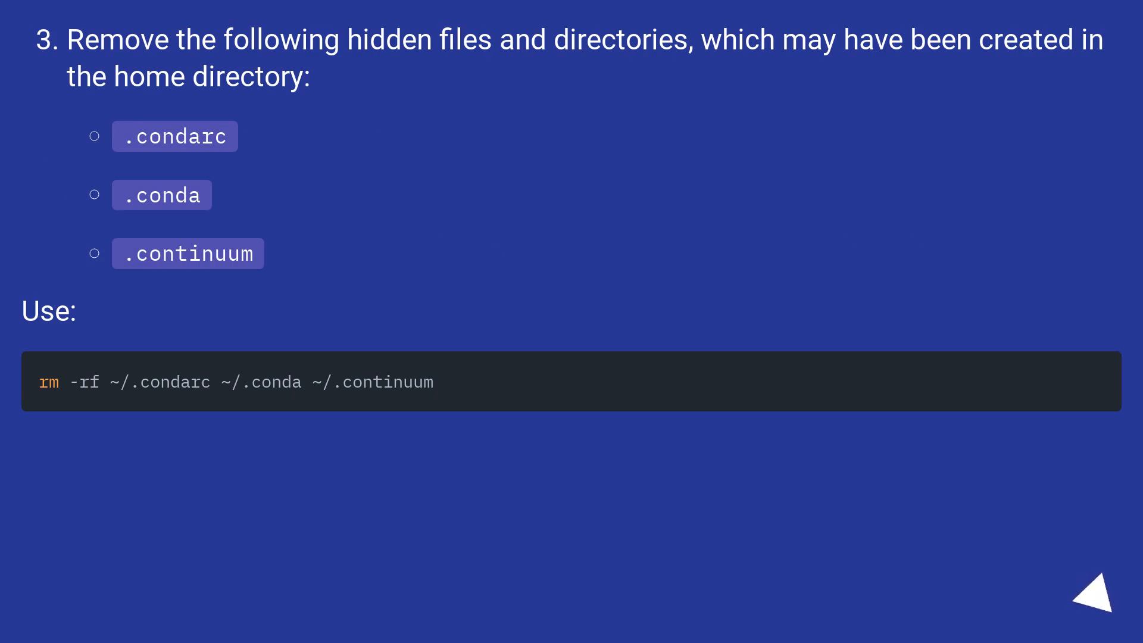
pyautogui.click(1095, 591)
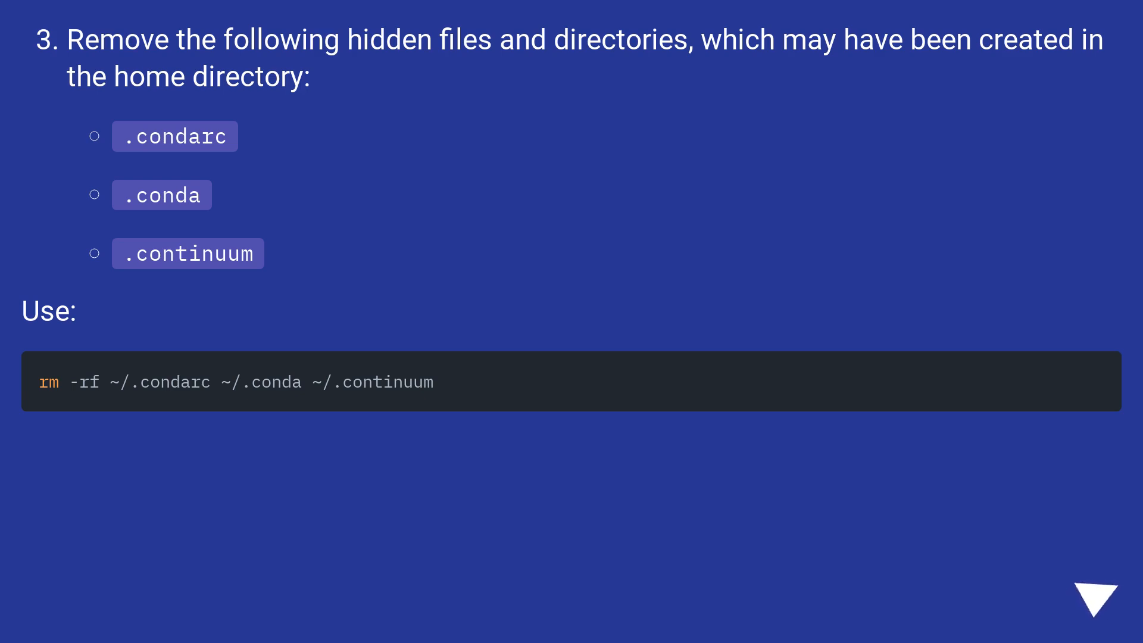
pyautogui.click(1095, 591)
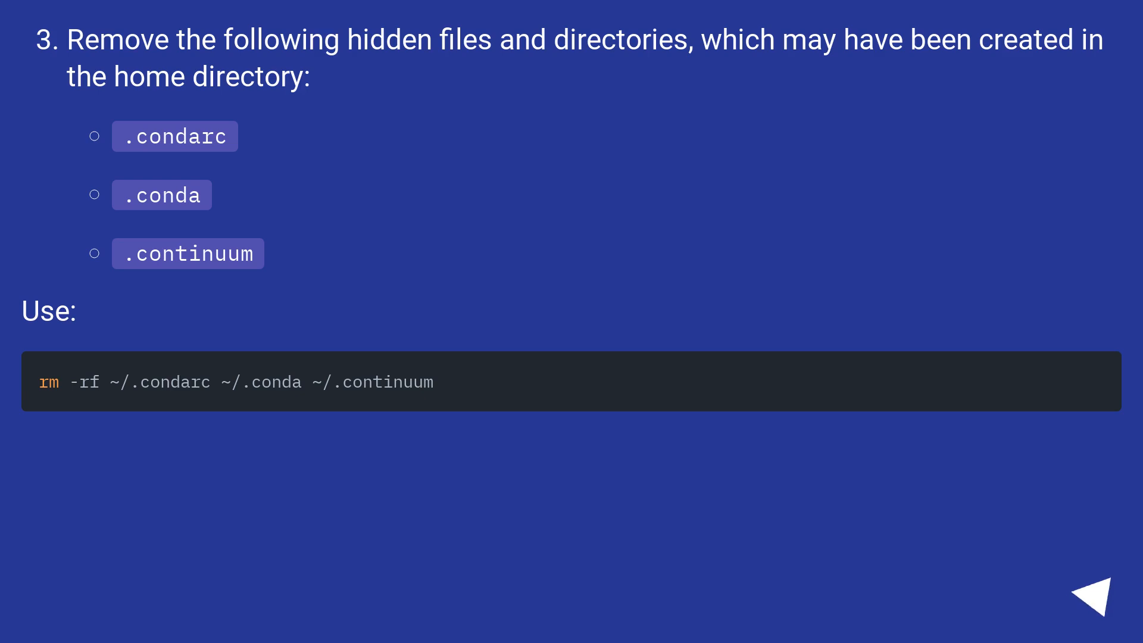
pyautogui.click(1101, 591)
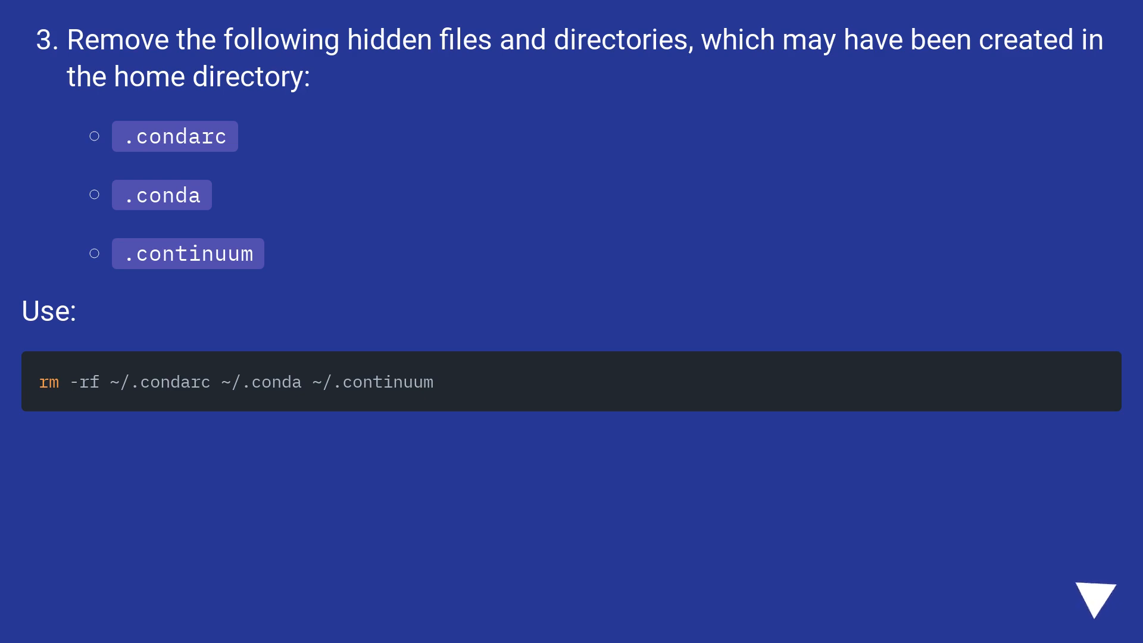
pyautogui.click(1095, 594)
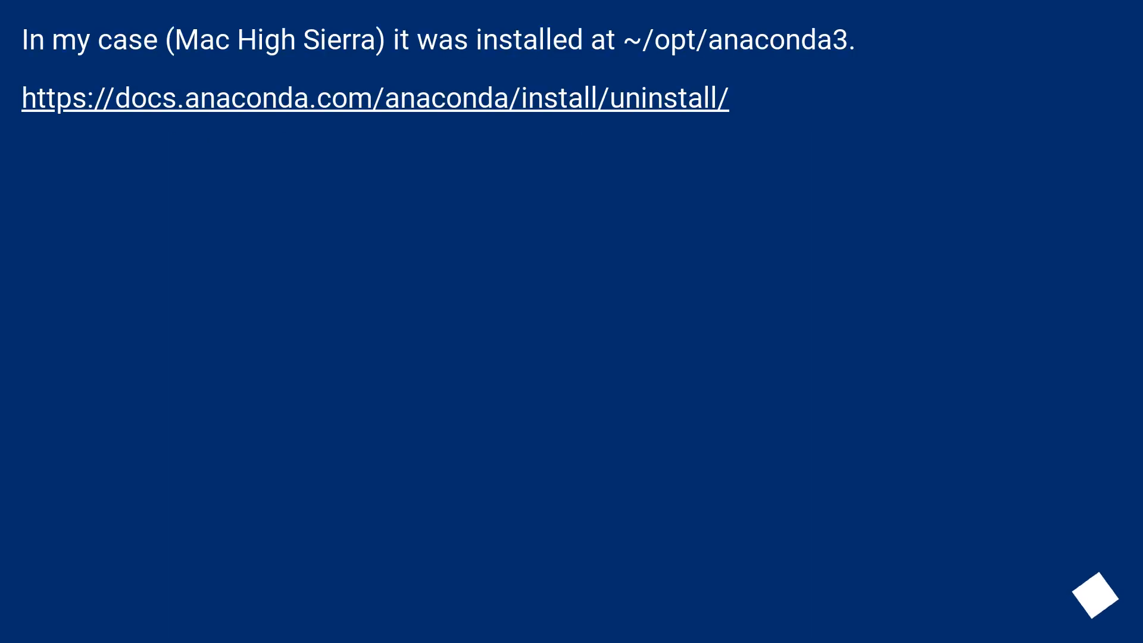